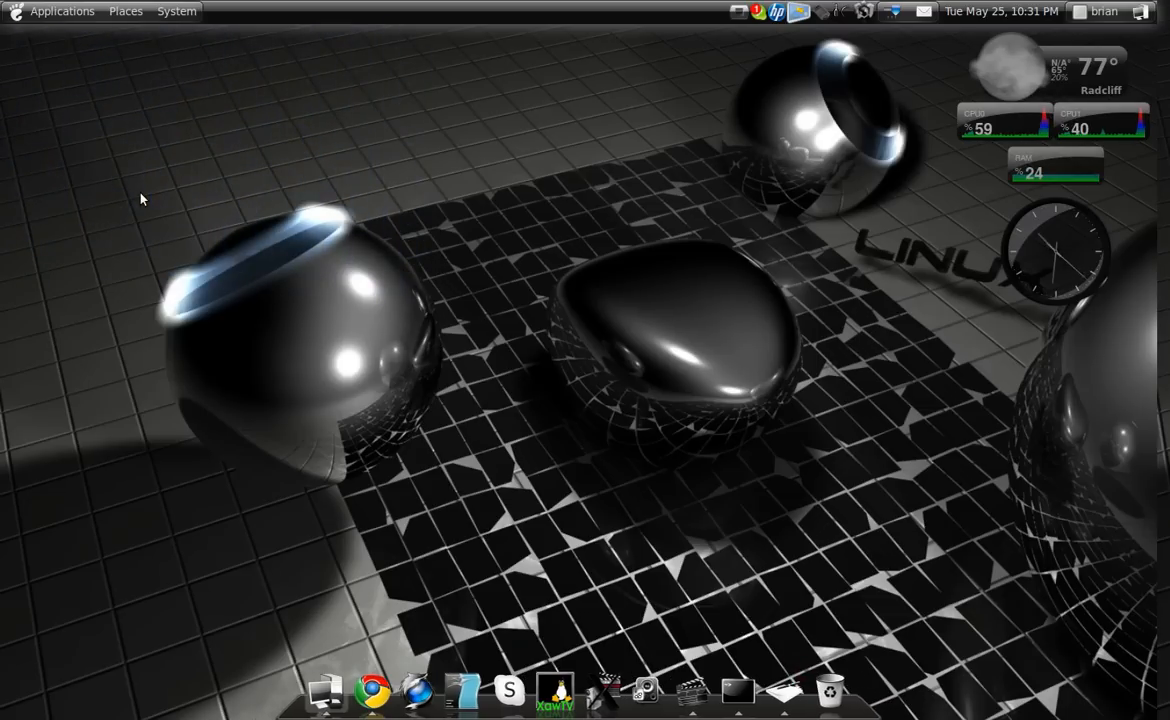
{"action": "mouse_move", "coordinate": [150, 202]}
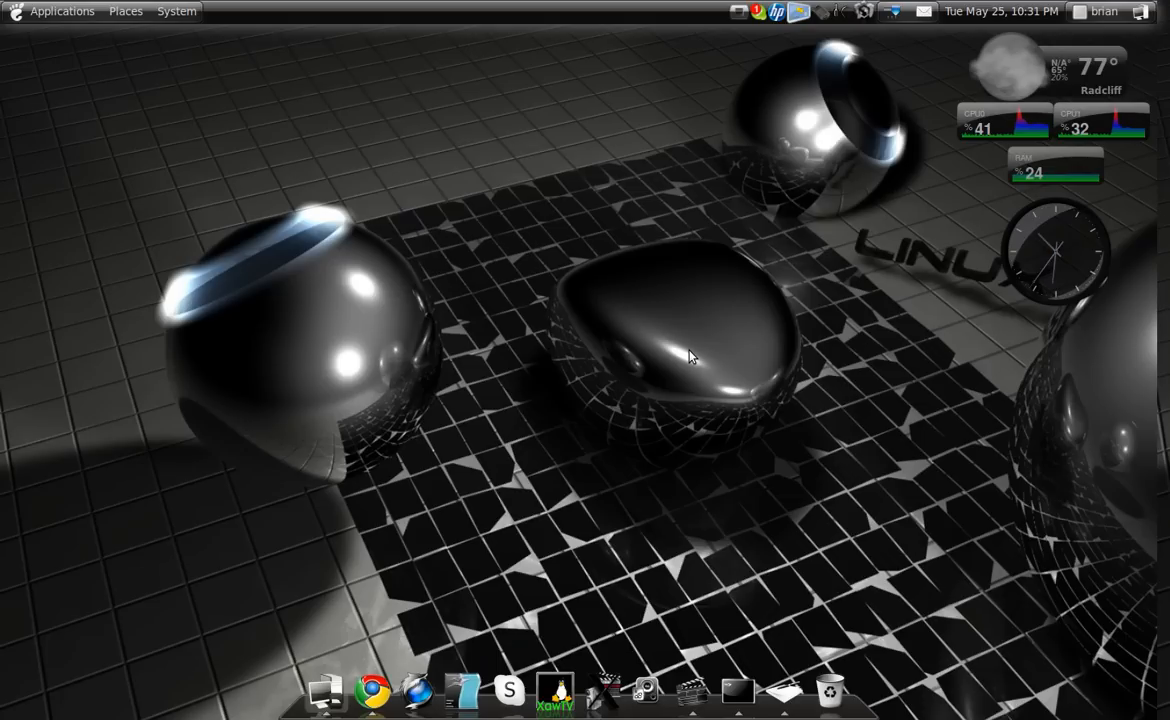
{"action": "mouse_move", "coordinate": [620, 422]}
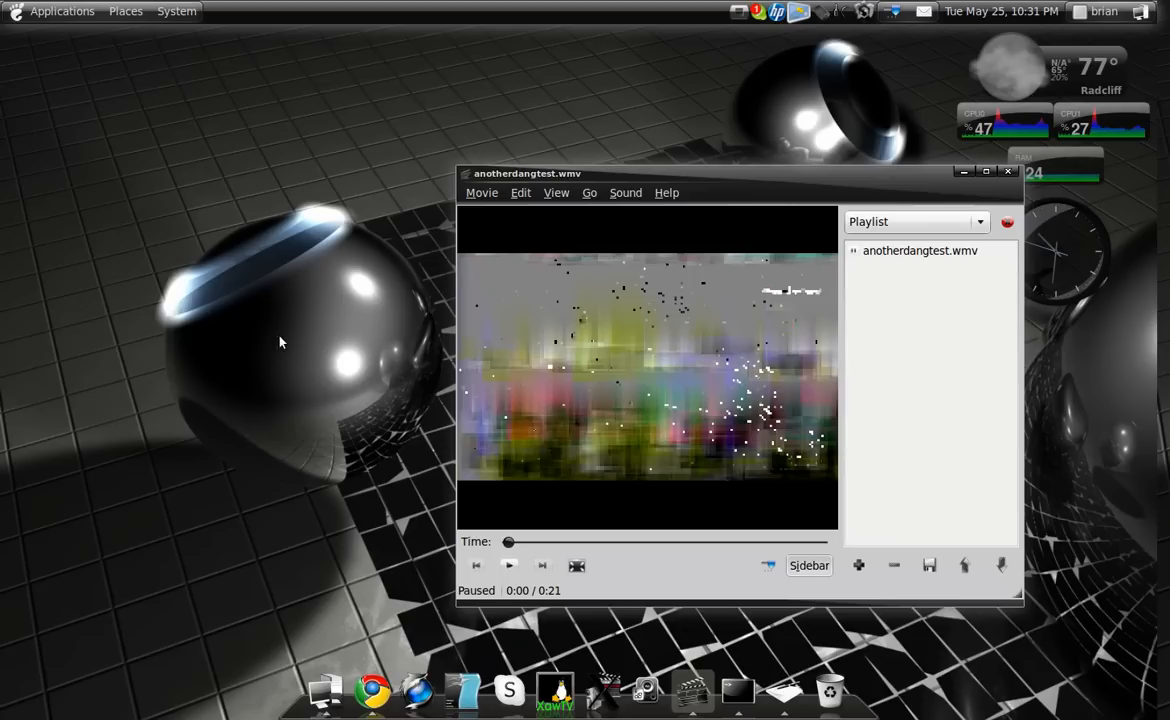
{"action": "mouse_move", "coordinate": [542, 506]}
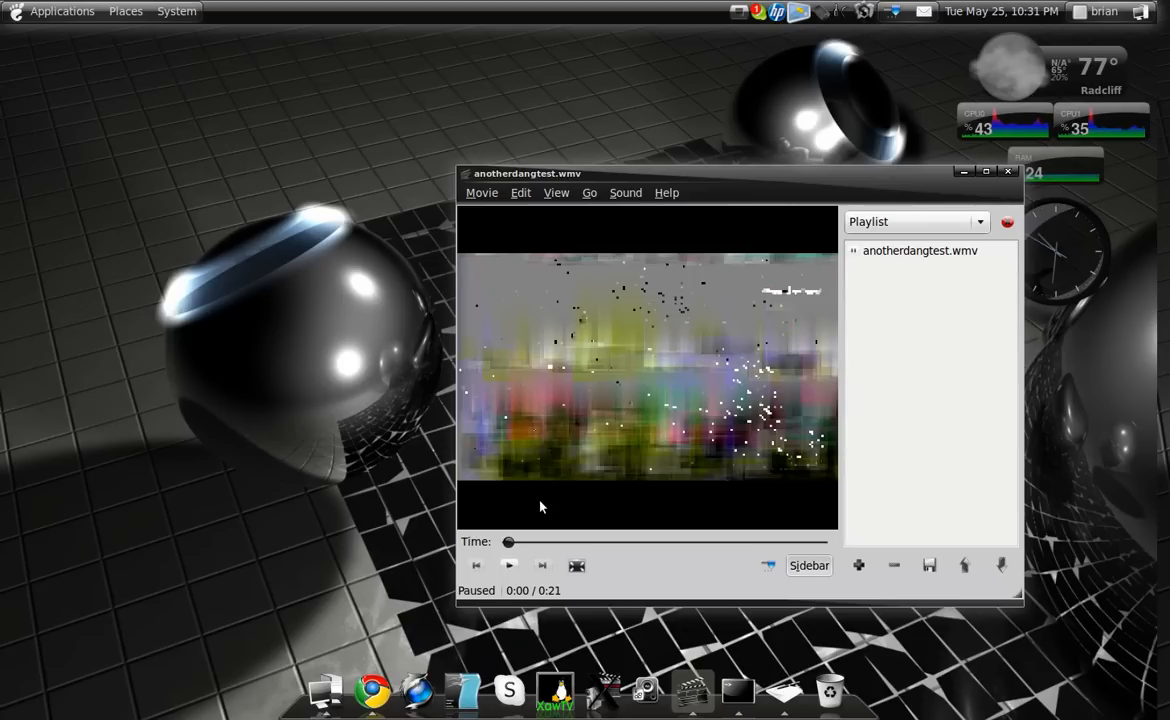
{"action": "mouse_move", "coordinate": [588, 502]}
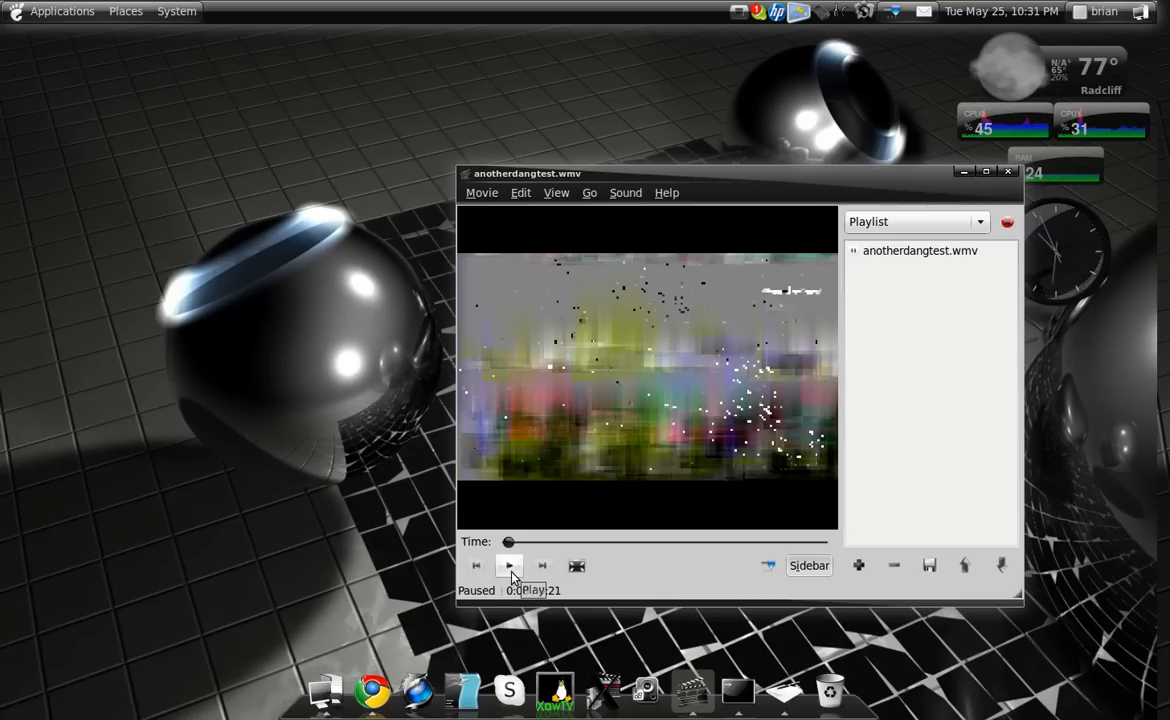
- Play anotherdangtest.wmv for a few seconds, pause it, and close Totem
{"action": "left_click", "coordinate": [508, 564]}
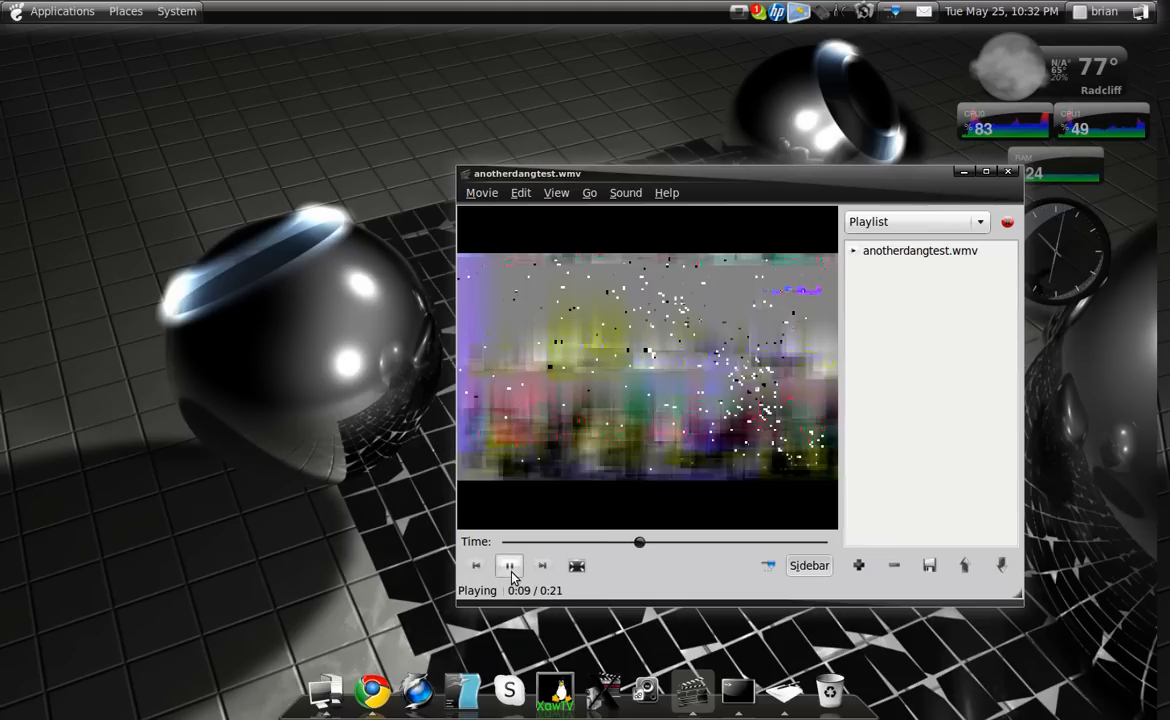
{"action": "left_click", "coordinate": [508, 564]}
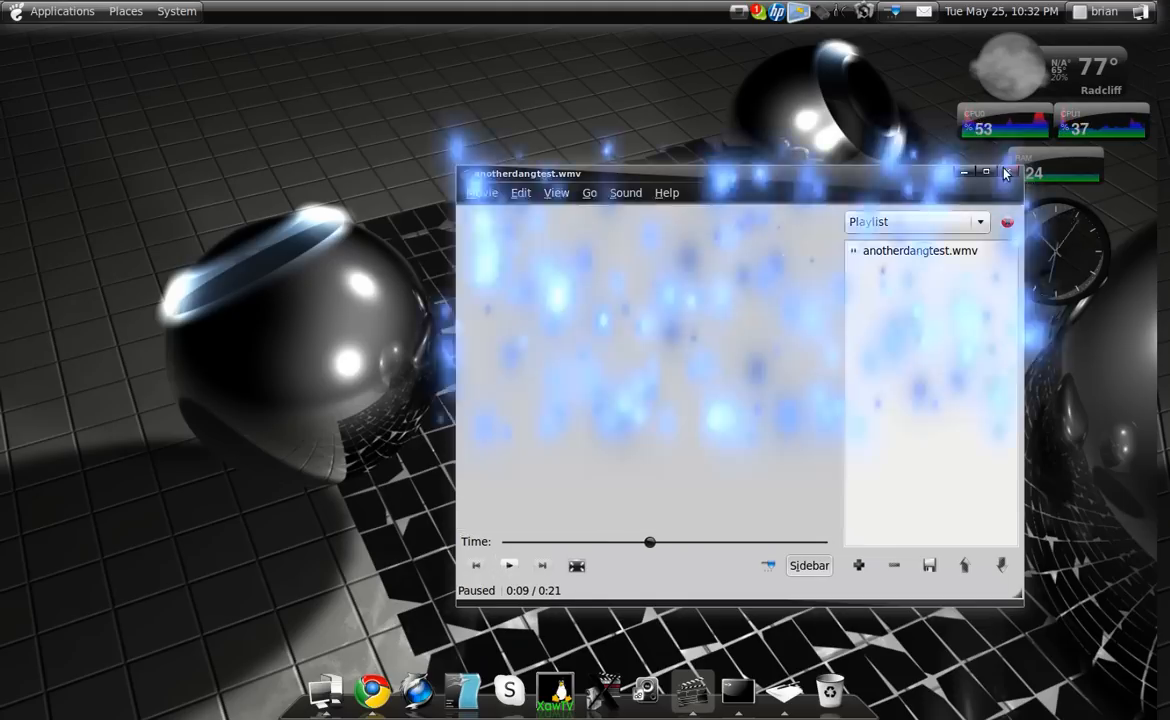
{"action": "left_click", "coordinate": [1012, 172]}
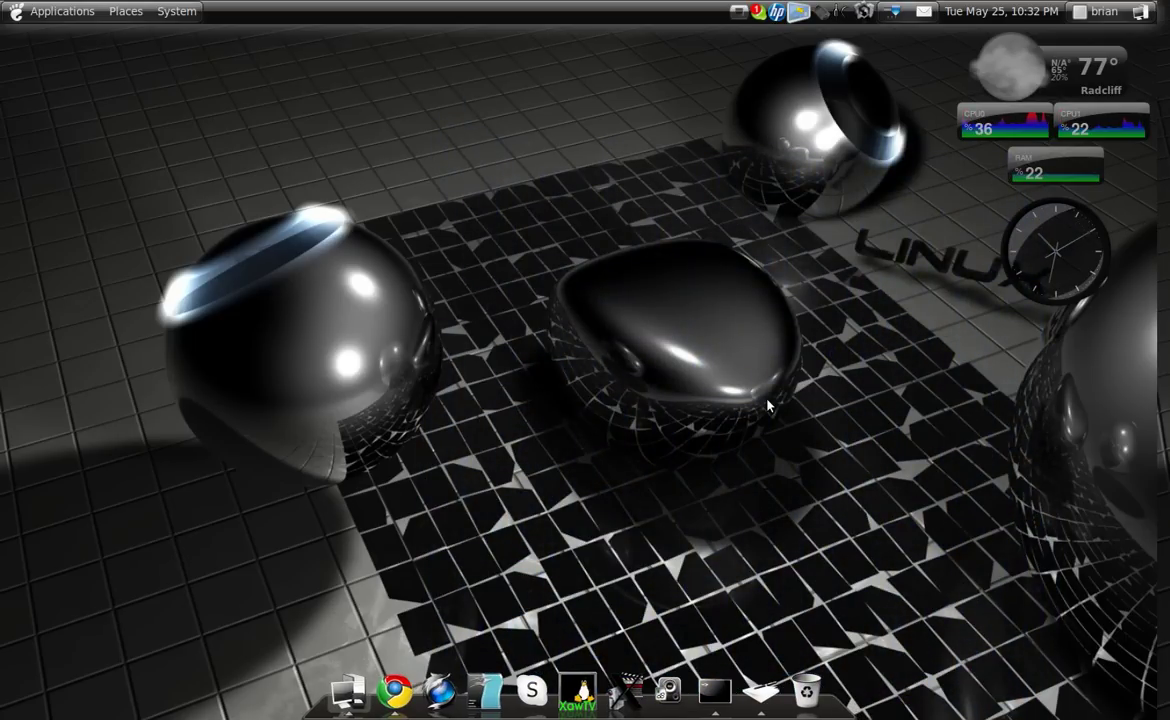
{"action": "mouse_move", "coordinate": [420, 660]}
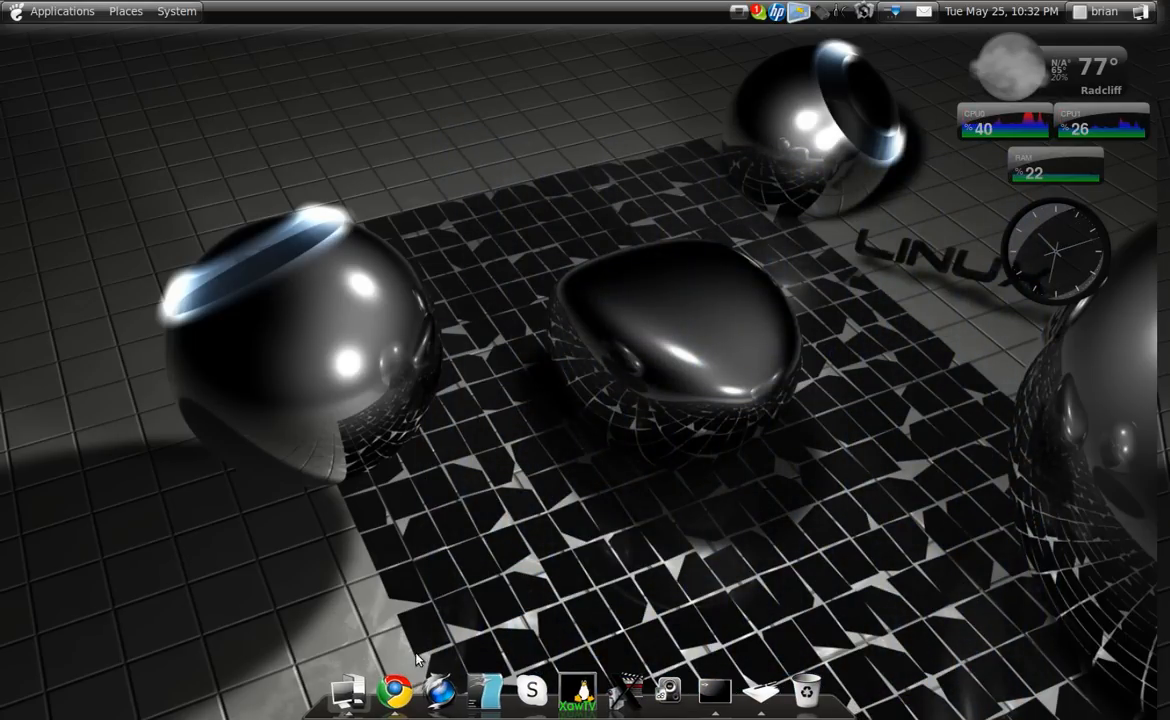
- Bring up the forum post with the libtheora fix and its karmic repository lines
{"action": "left_click", "coordinate": [394, 692]}
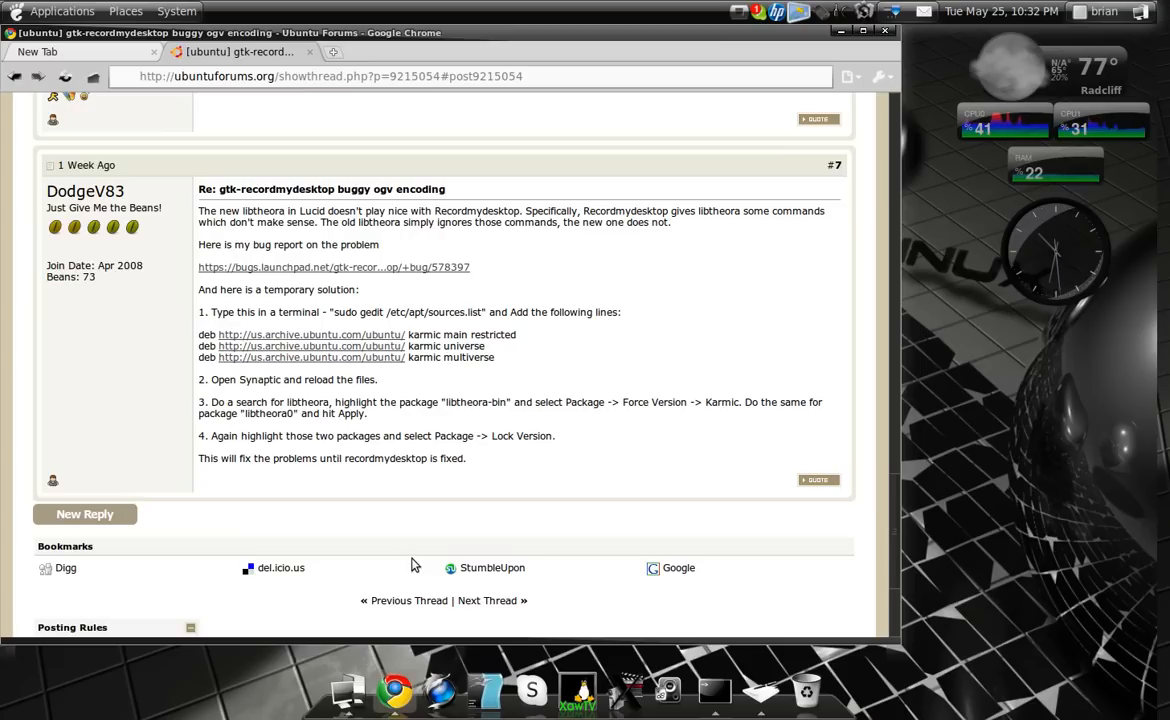
{"action": "mouse_move", "coordinate": [804, 396]}
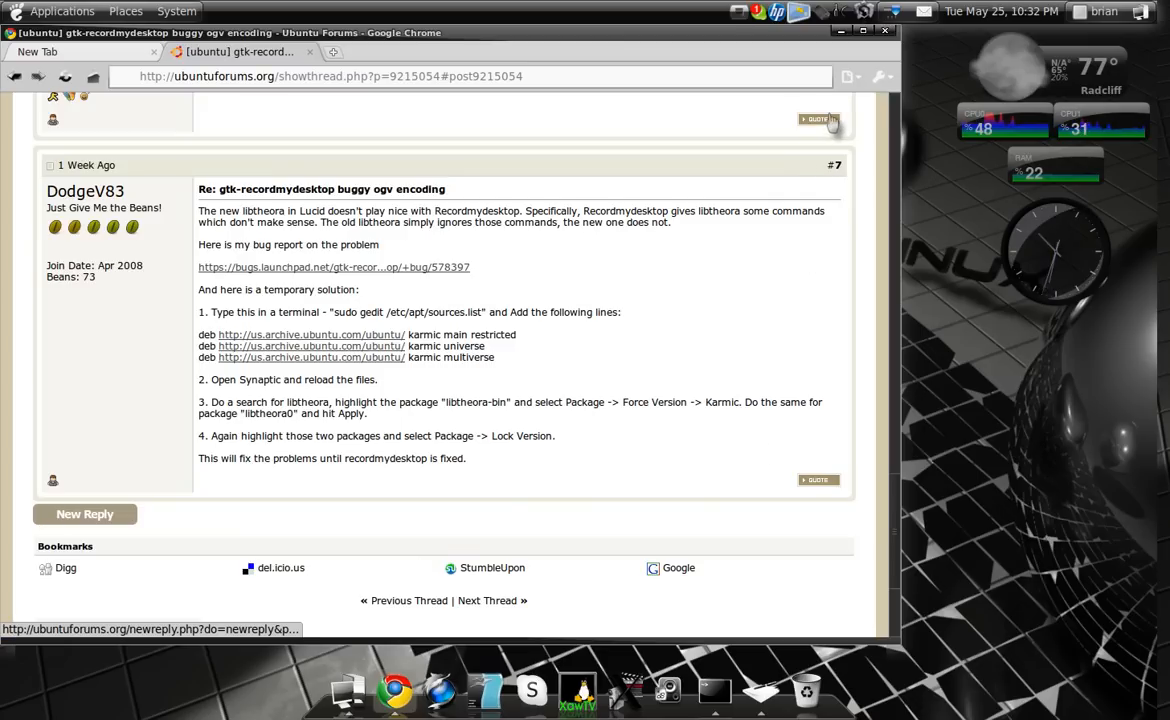
{"action": "mouse_move", "coordinate": [832, 120]}
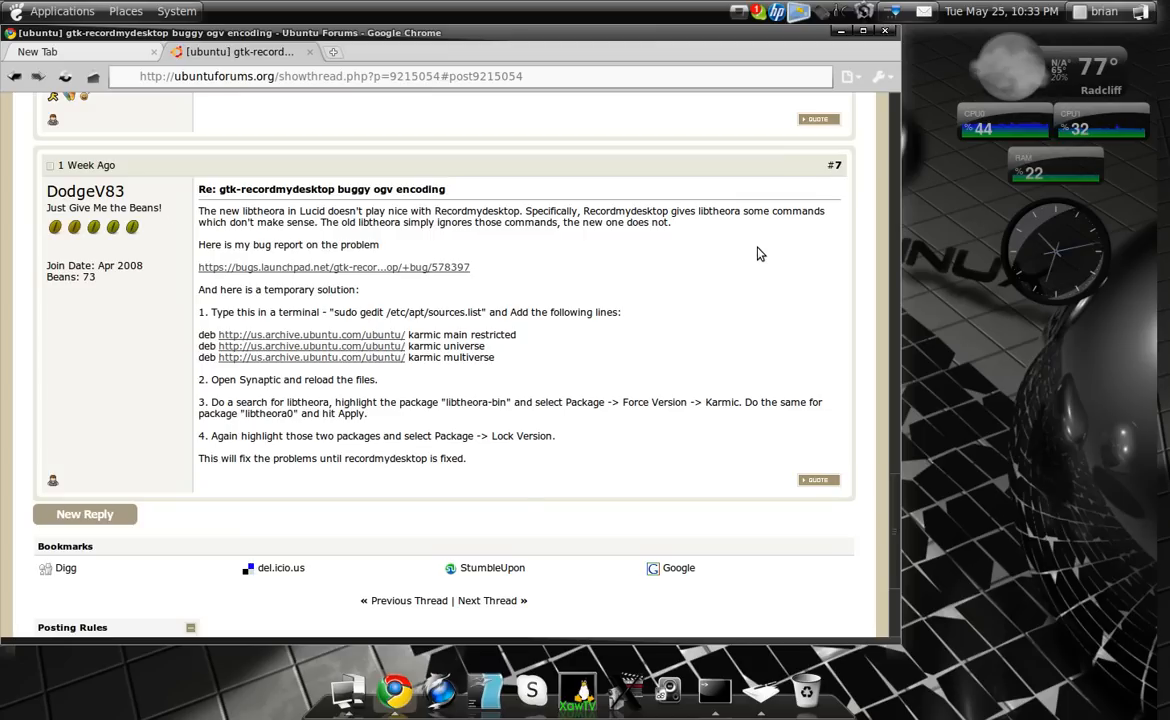
{"action": "mouse_move", "coordinate": [512, 334]}
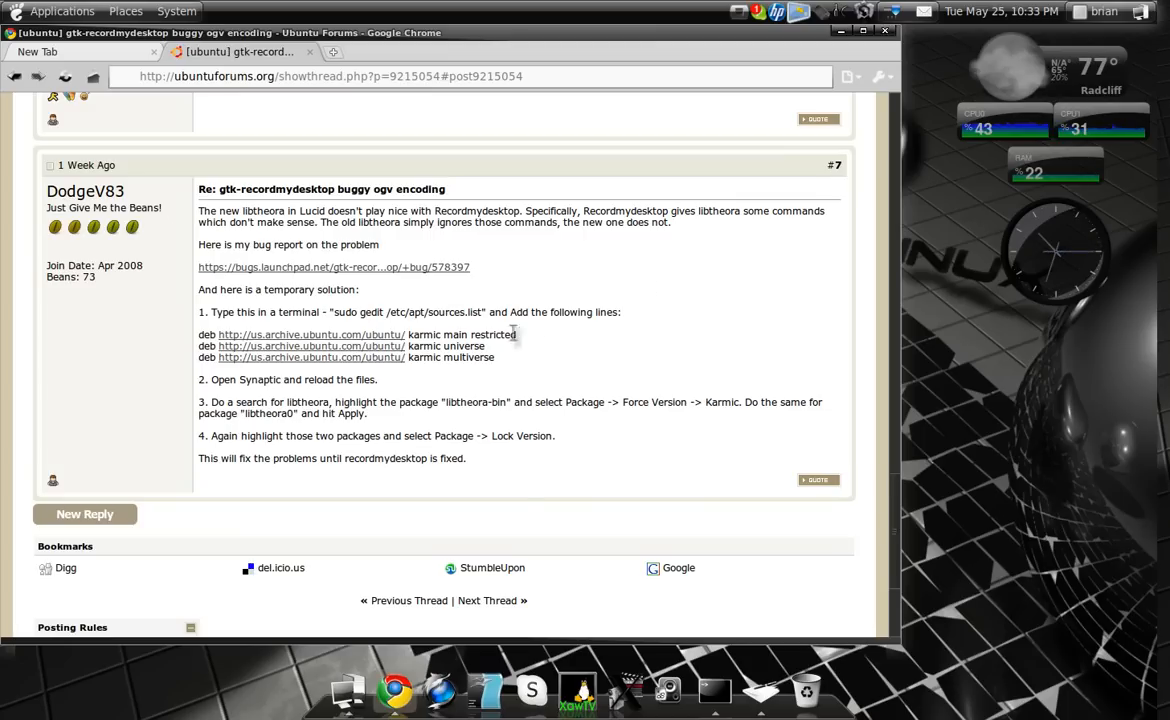
{"action": "mouse_move", "coordinate": [602, 336]}
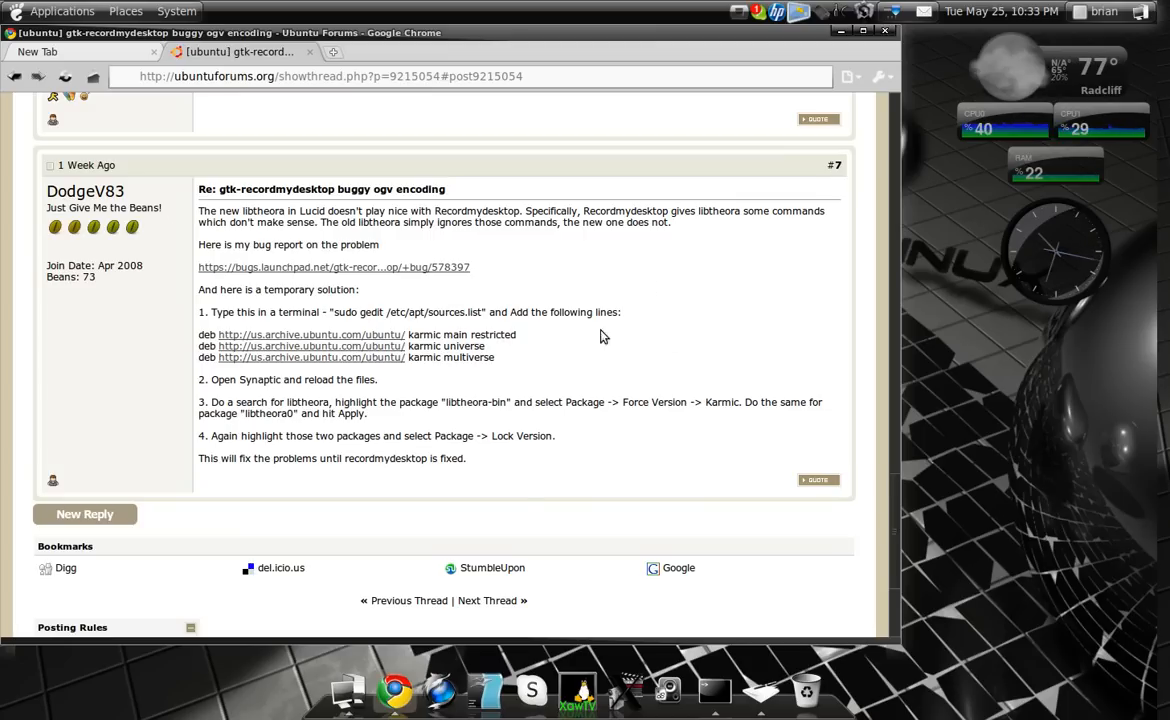
{"action": "mouse_move", "coordinate": [692, 436]}
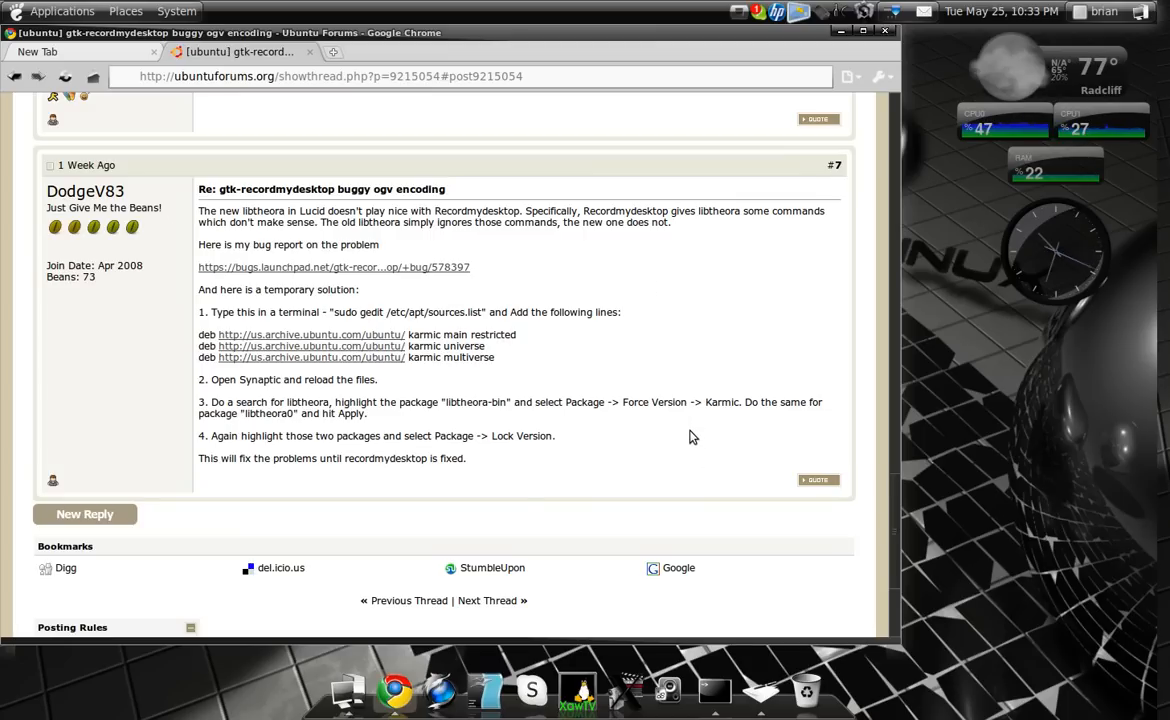
{"action": "left_click", "coordinate": [716, 690]}
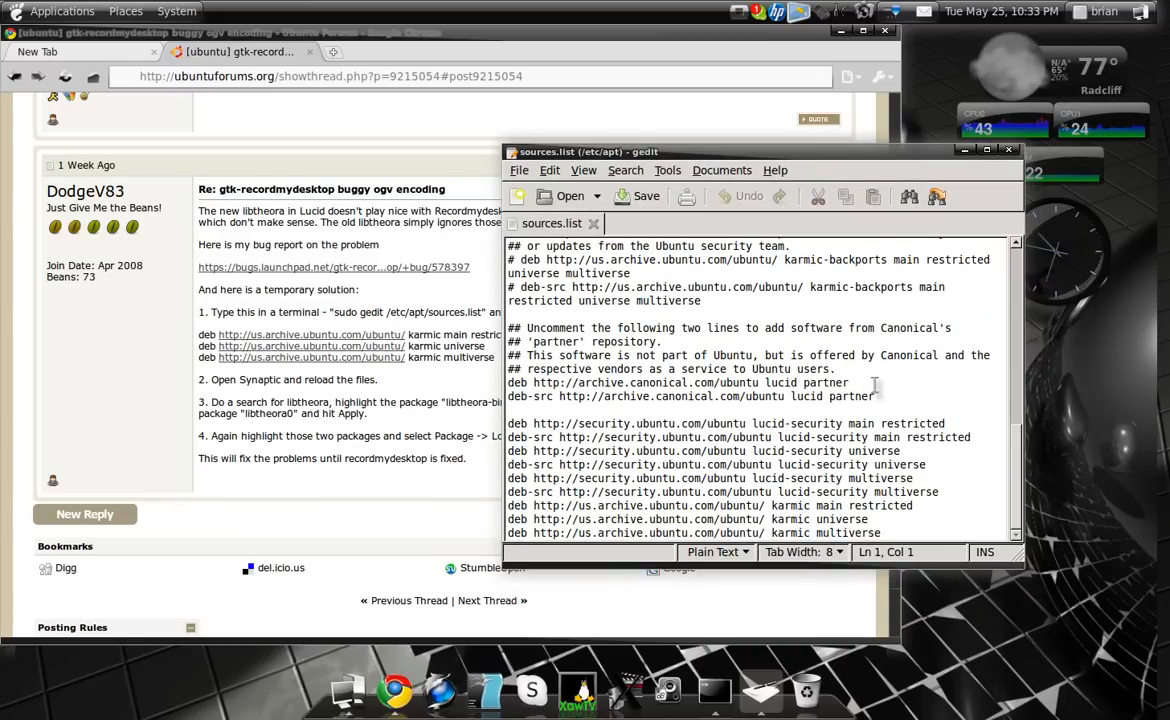
{"action": "mouse_move", "coordinate": [1012, 422]}
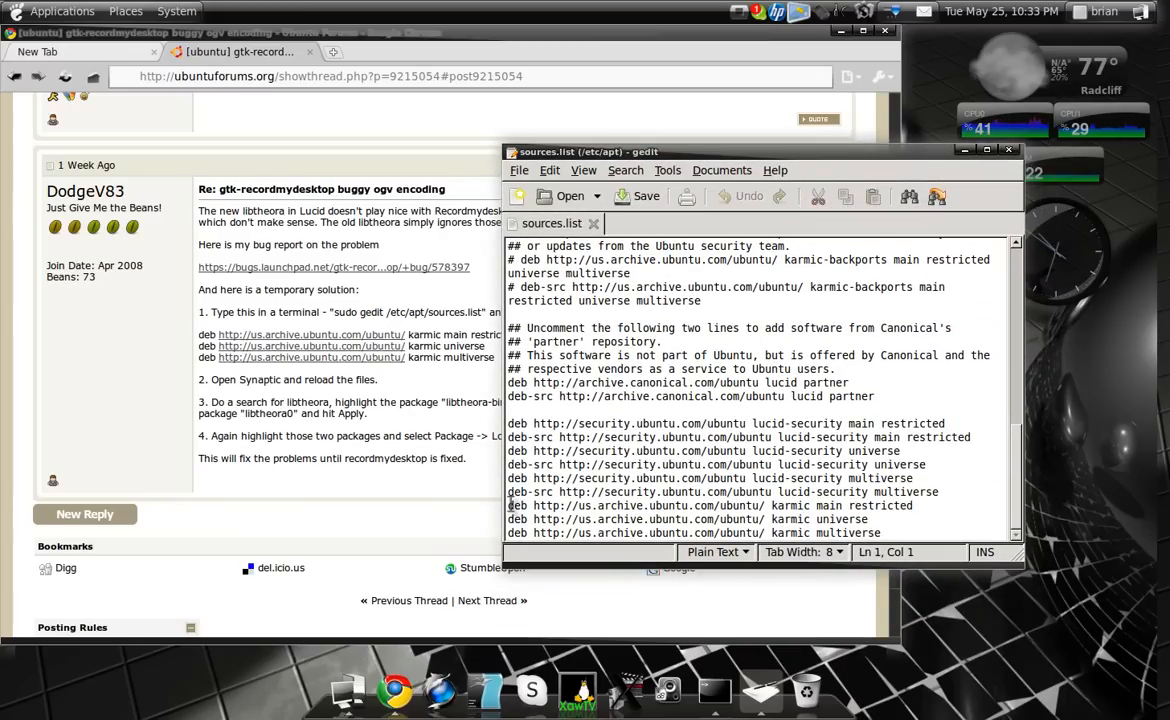
- Add the karmic main restricted, universe and multiverse deb lines to sources.list and close gedit
{"action": "double_click", "coordinate": [524, 504]}
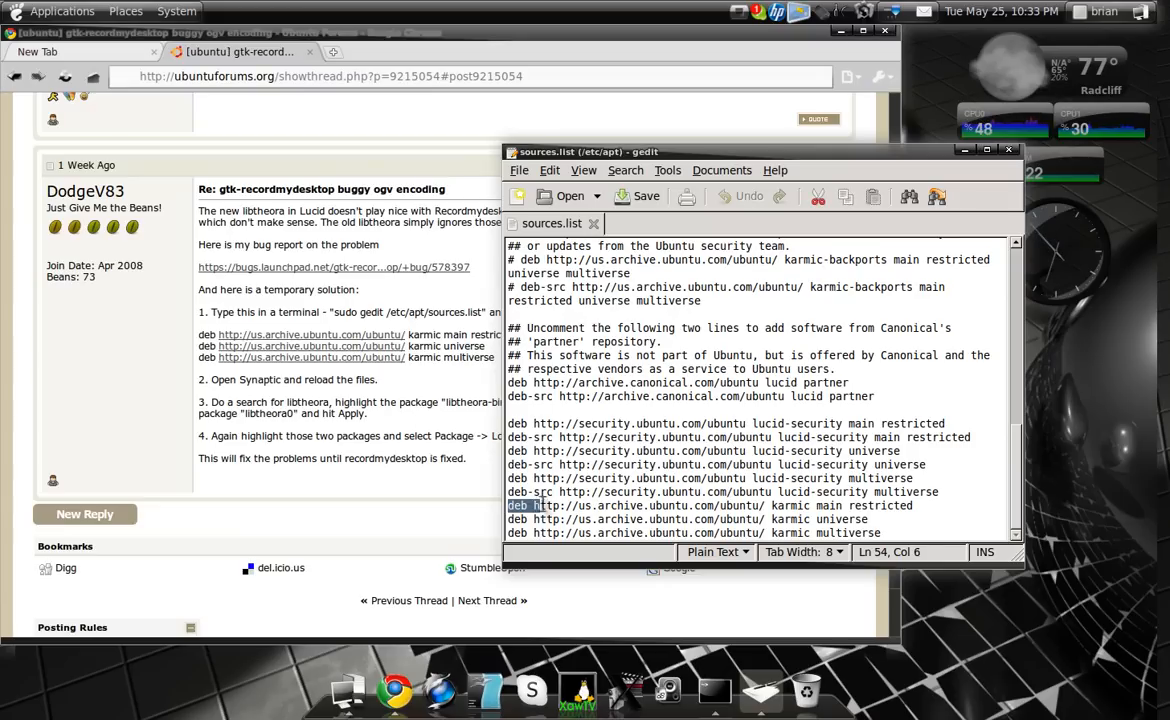
{"action": "left_click_drag", "start_coordinate": [530, 504], "coordinate": [790, 504]}
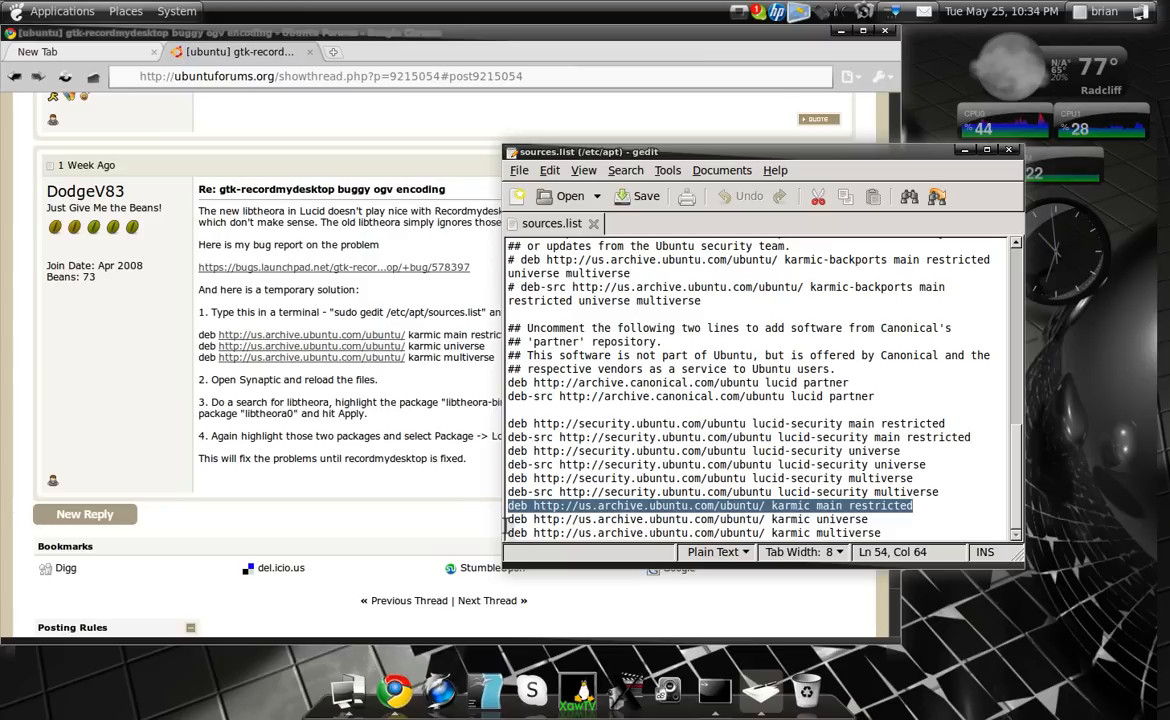
{"action": "mouse_move", "coordinate": [728, 512]}
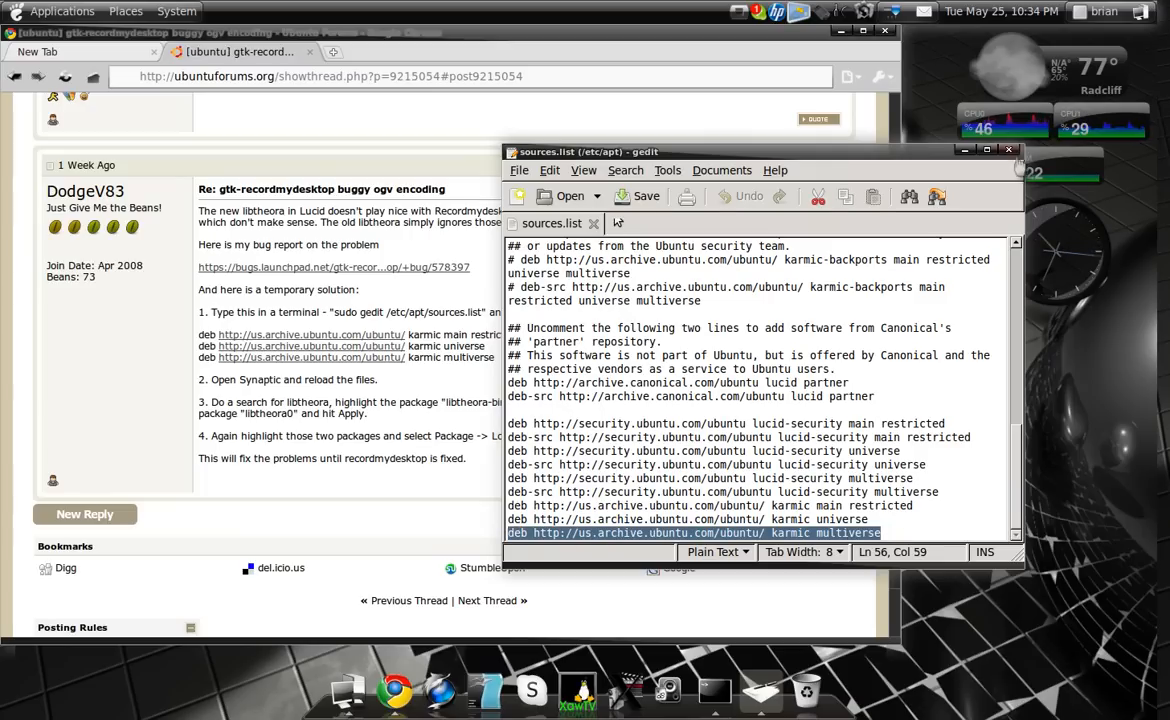
{"action": "left_click", "coordinate": [1008, 150]}
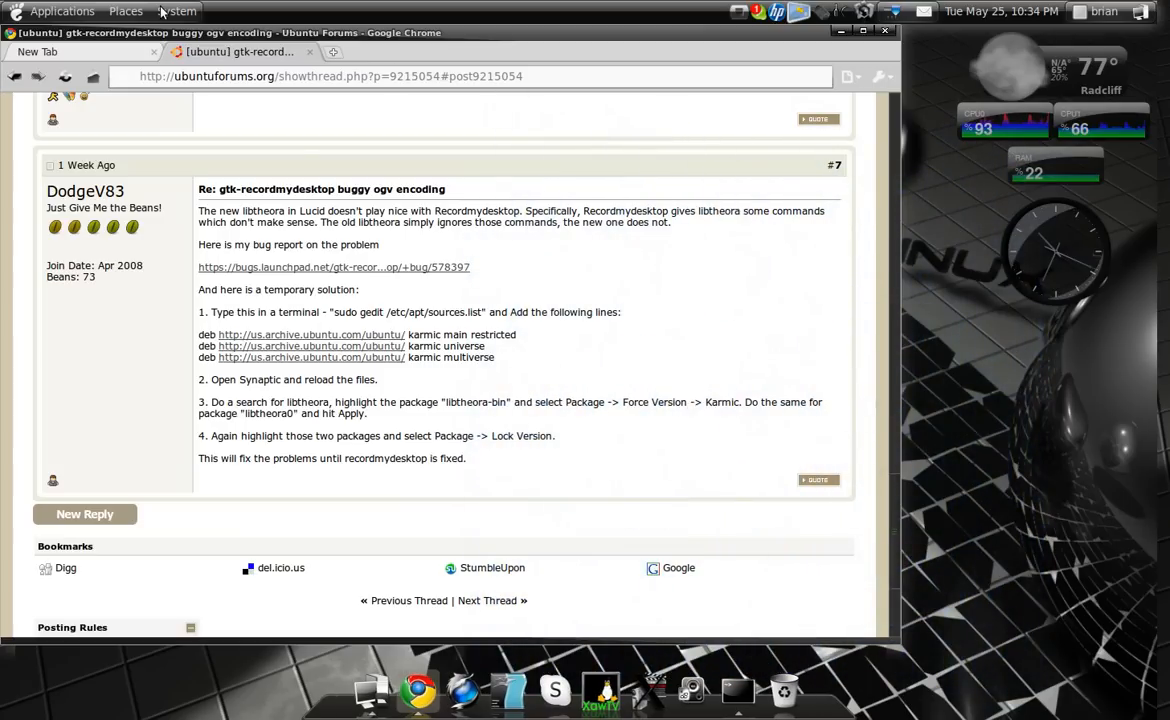
- Launch Synaptic from System > Administration and authenticate with the administrator password
{"action": "left_click", "coordinate": [176, 12]}
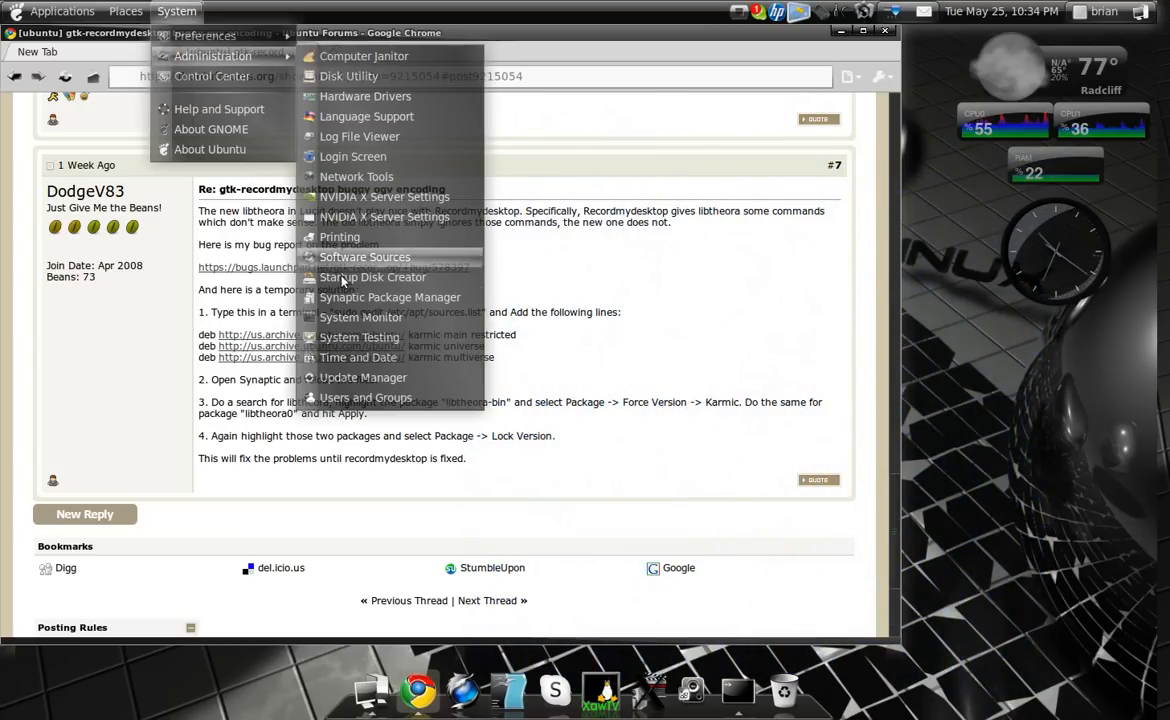
{"action": "left_click", "coordinate": [388, 296]}
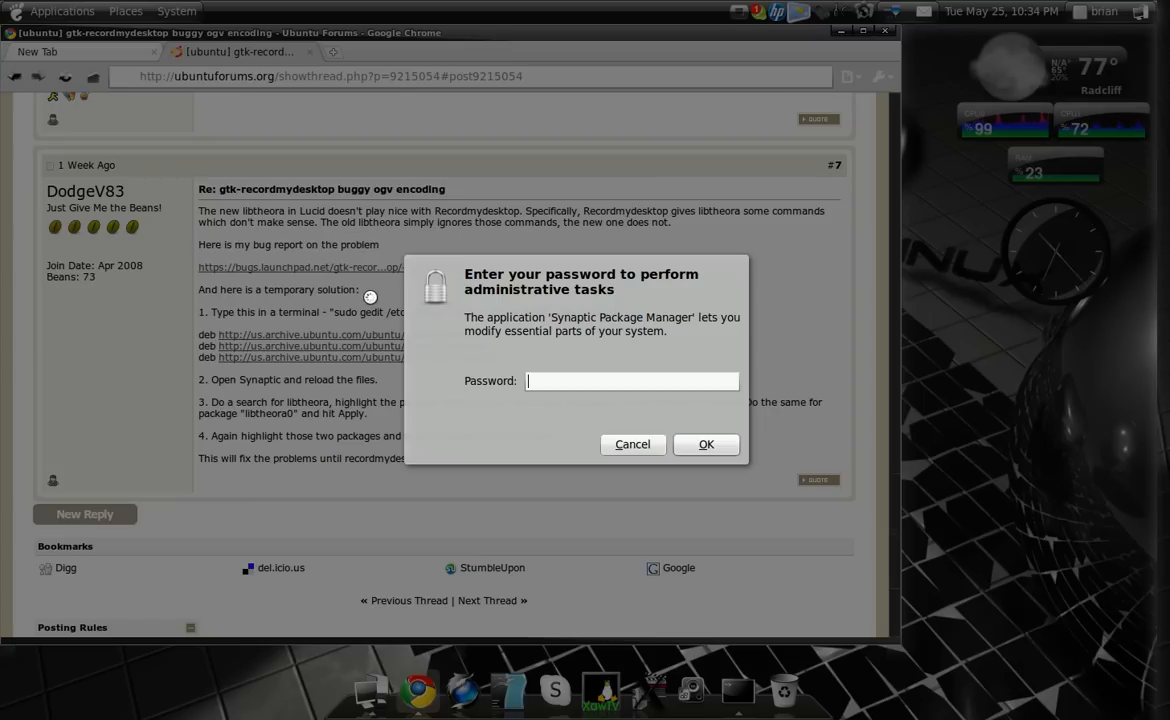
{"action": "type", "text": "•"}
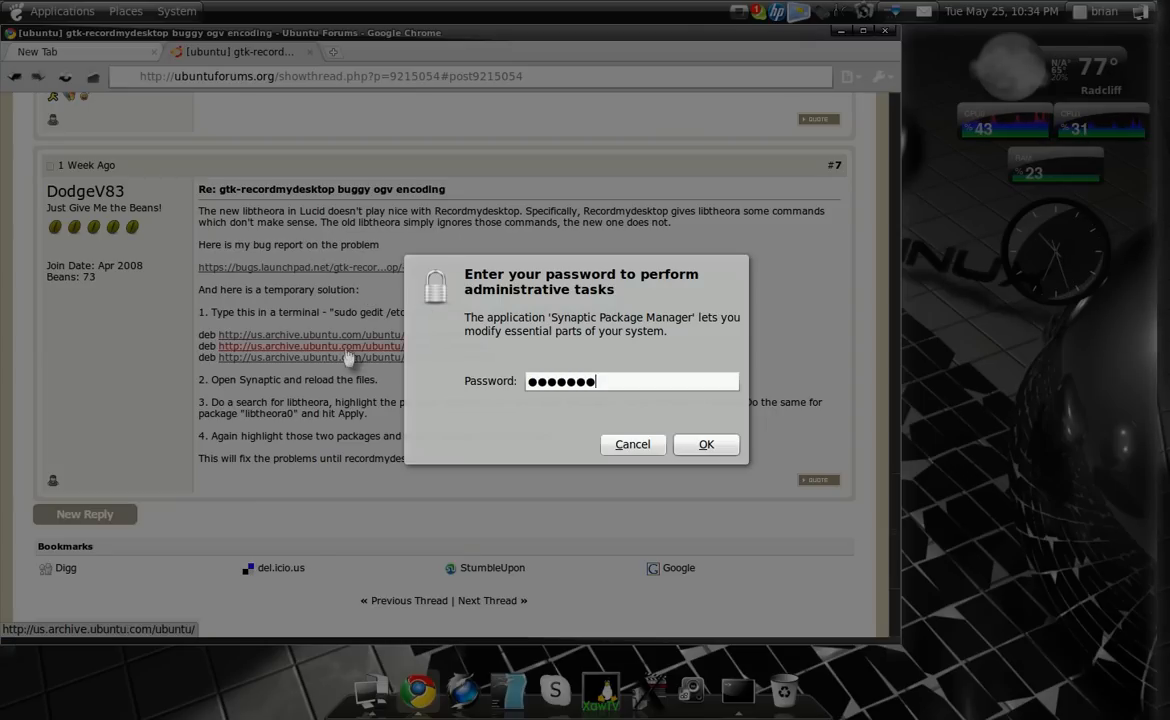
{"action": "left_click", "coordinate": [706, 444]}
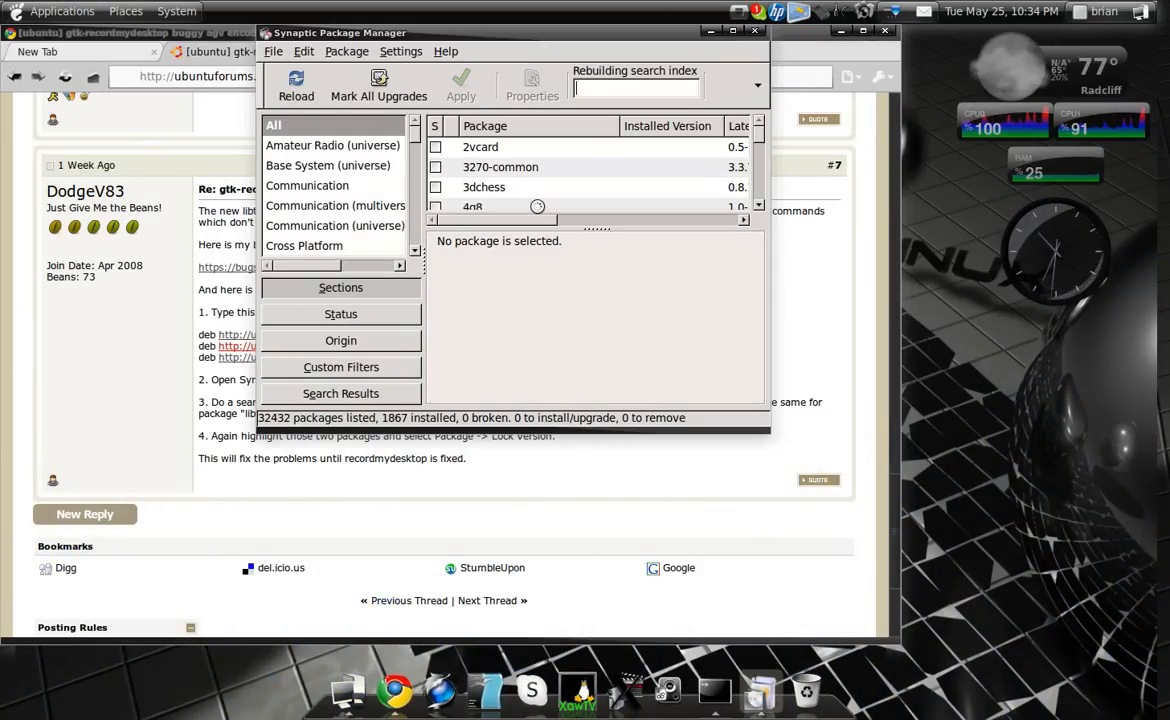
{"action": "mouse_move", "coordinate": [308, 96]}
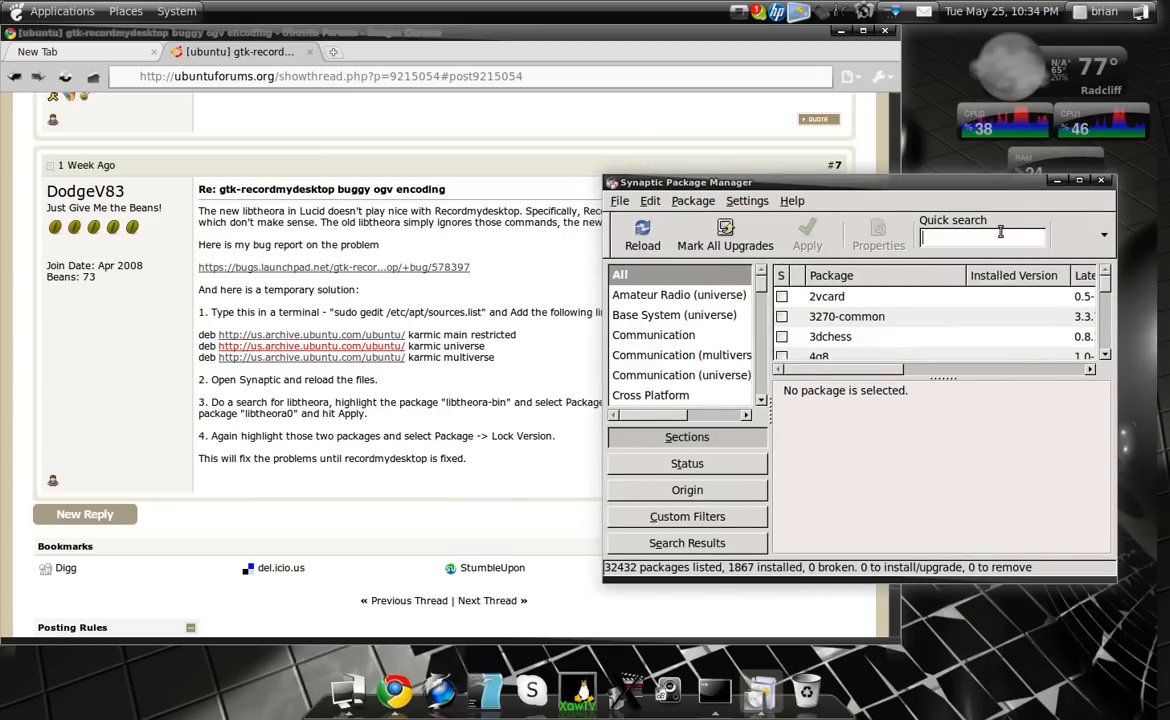
- Quick-search "libthe" and select the installed libtheora library among the 8 results
{"action": "type", "text": "libthe"}
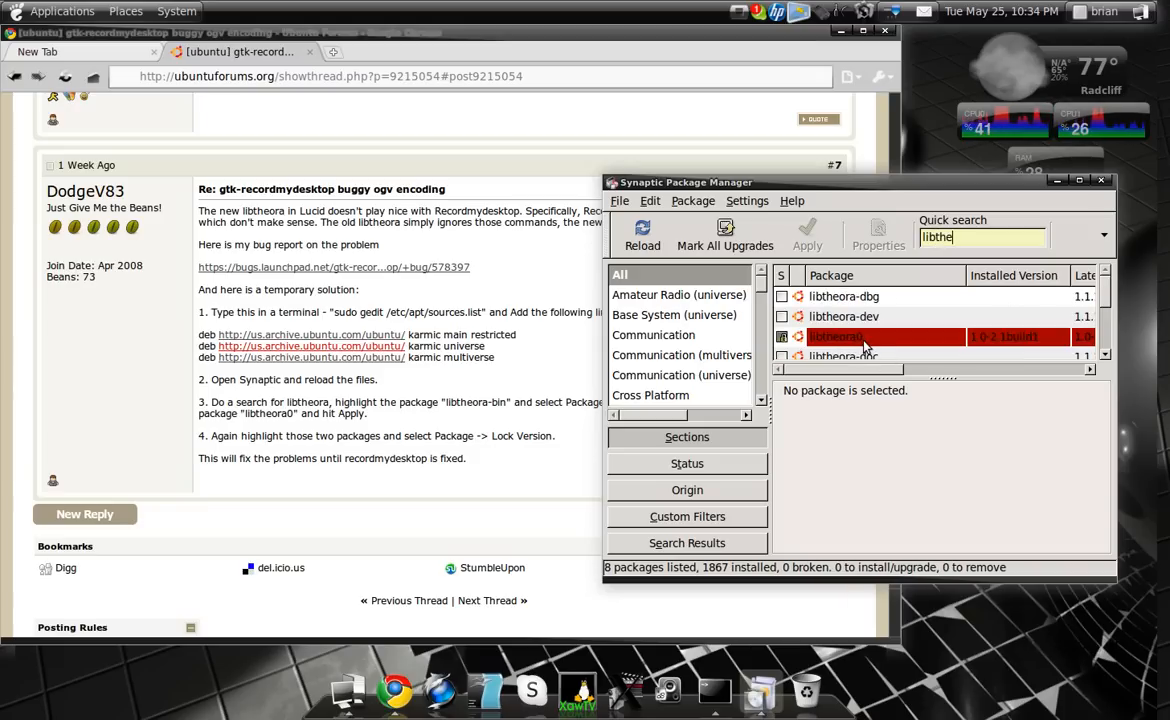
{"action": "mouse_move", "coordinate": [884, 340]}
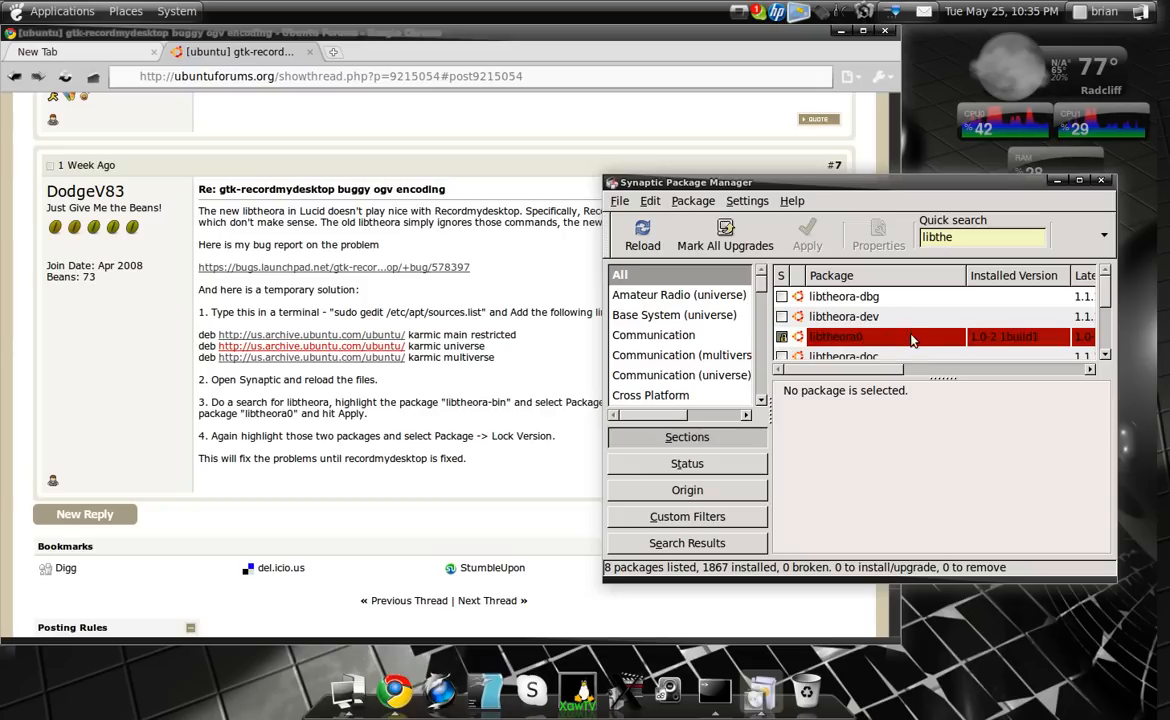
{"action": "left_click", "coordinate": [982, 236]}
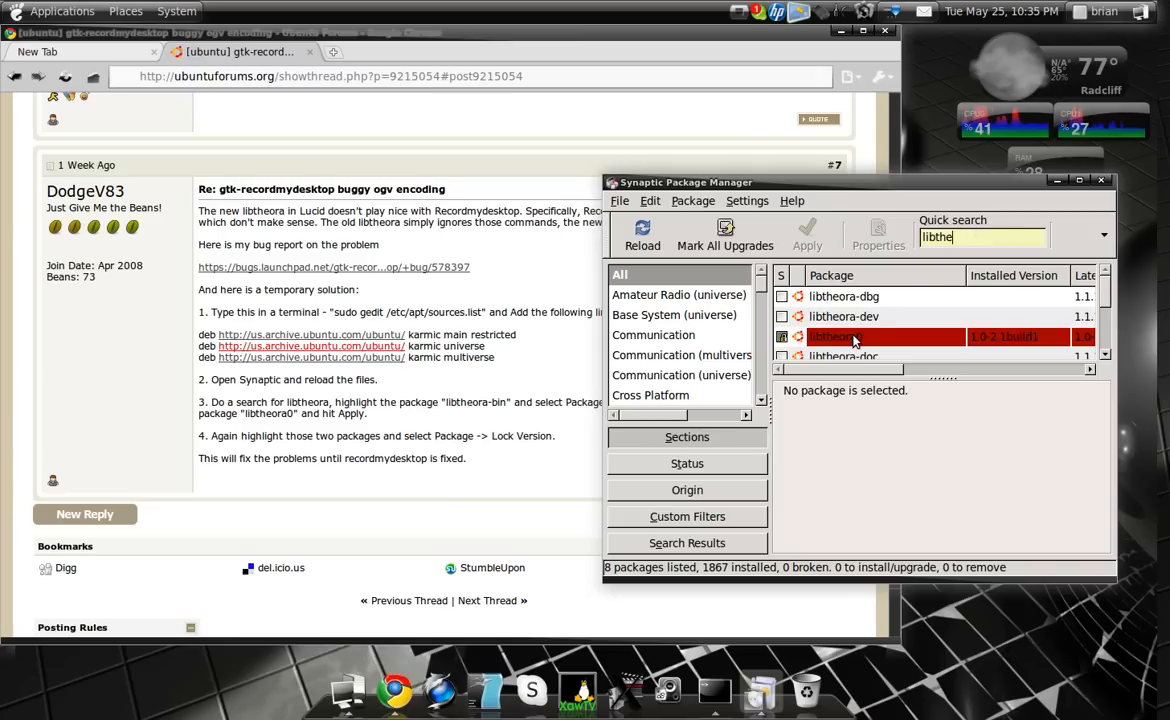
{"action": "left_click", "coordinate": [692, 200]}
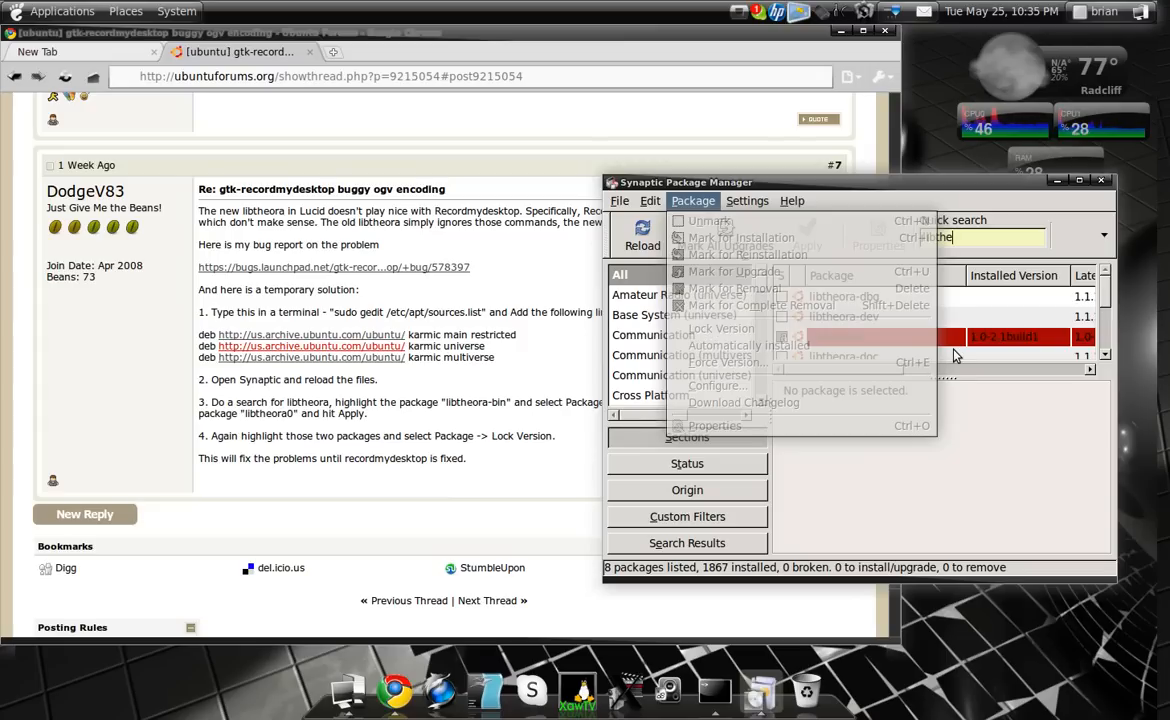
- Narrow the quick search to "libtheora-bin" and select that single package
{"action": "left_click", "coordinate": [950, 336]}
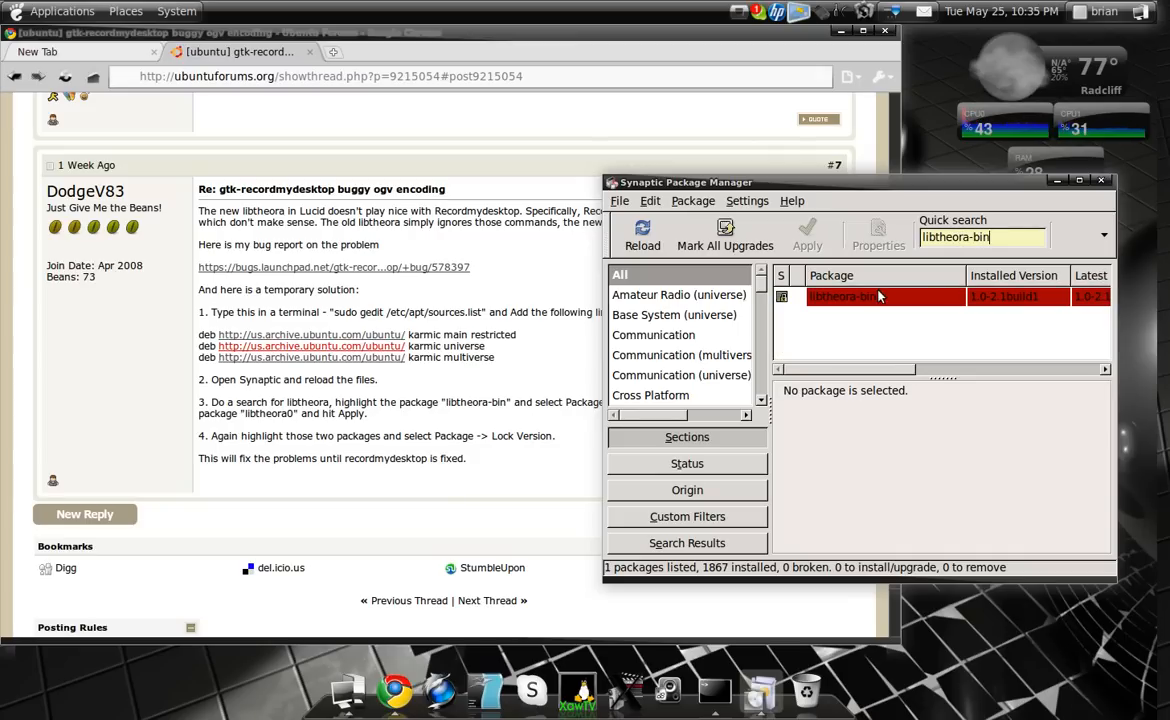
{"action": "left_click", "coordinate": [692, 200]}
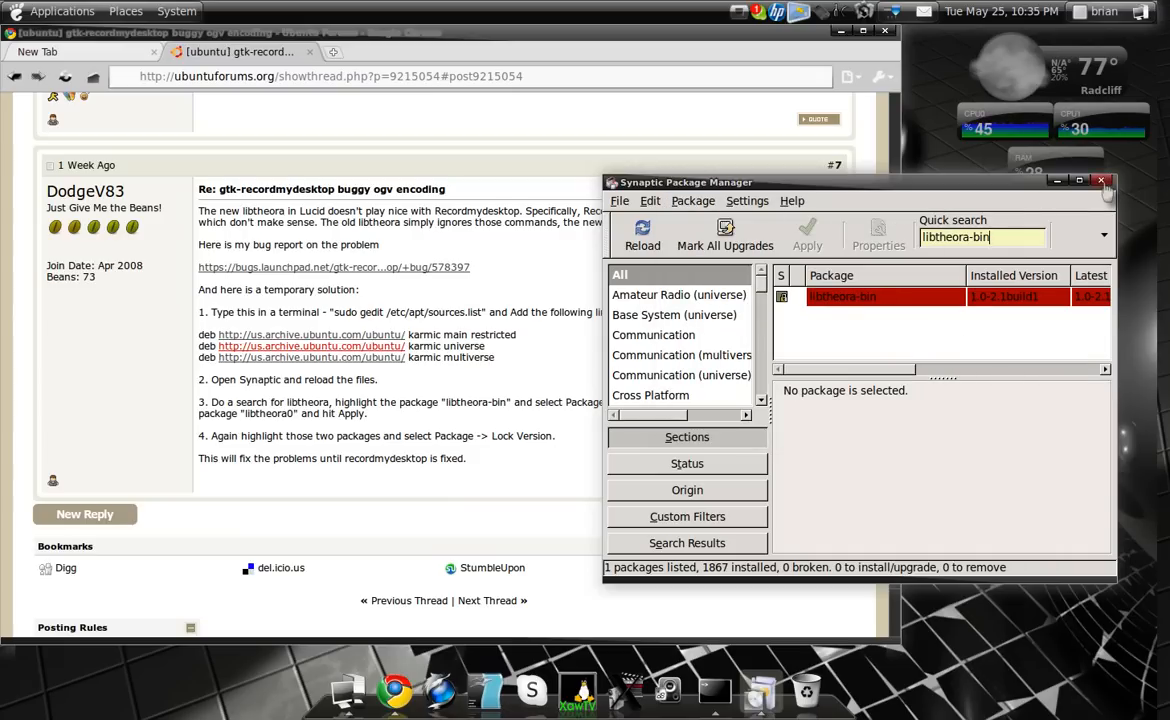
{"action": "mouse_move", "coordinate": [1104, 180]}
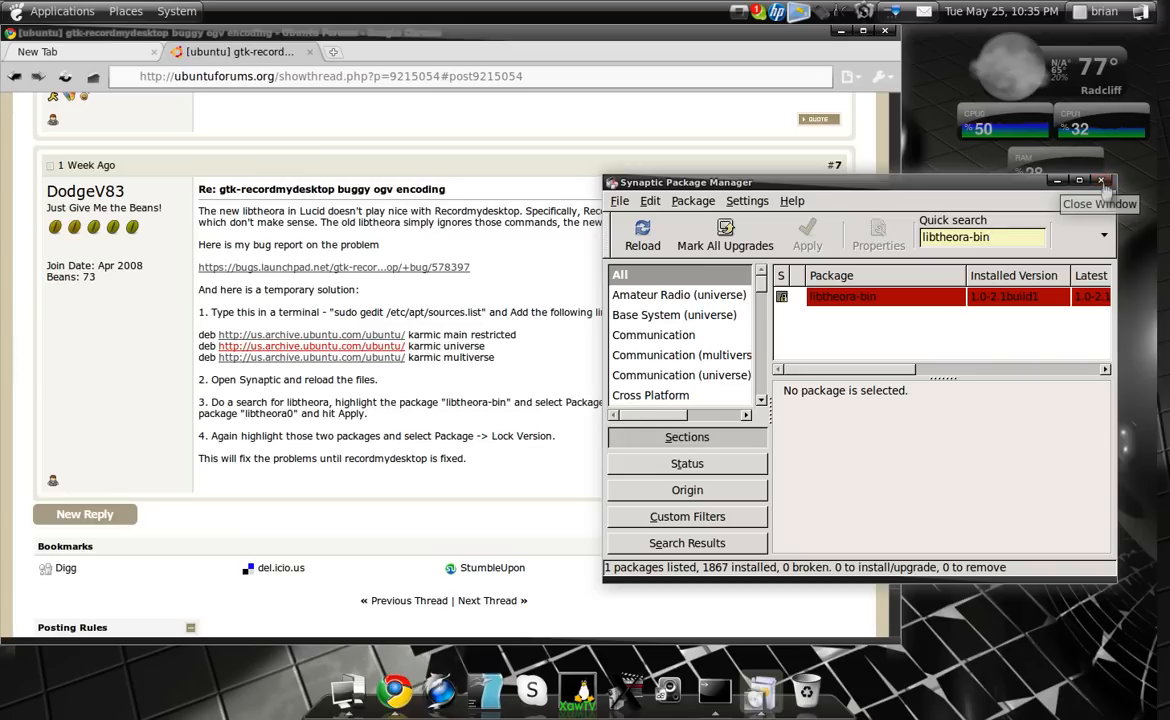
- Close Synaptic, leaving the forum's libtheora workaround post in view
{"action": "left_click", "coordinate": [1112, 180]}
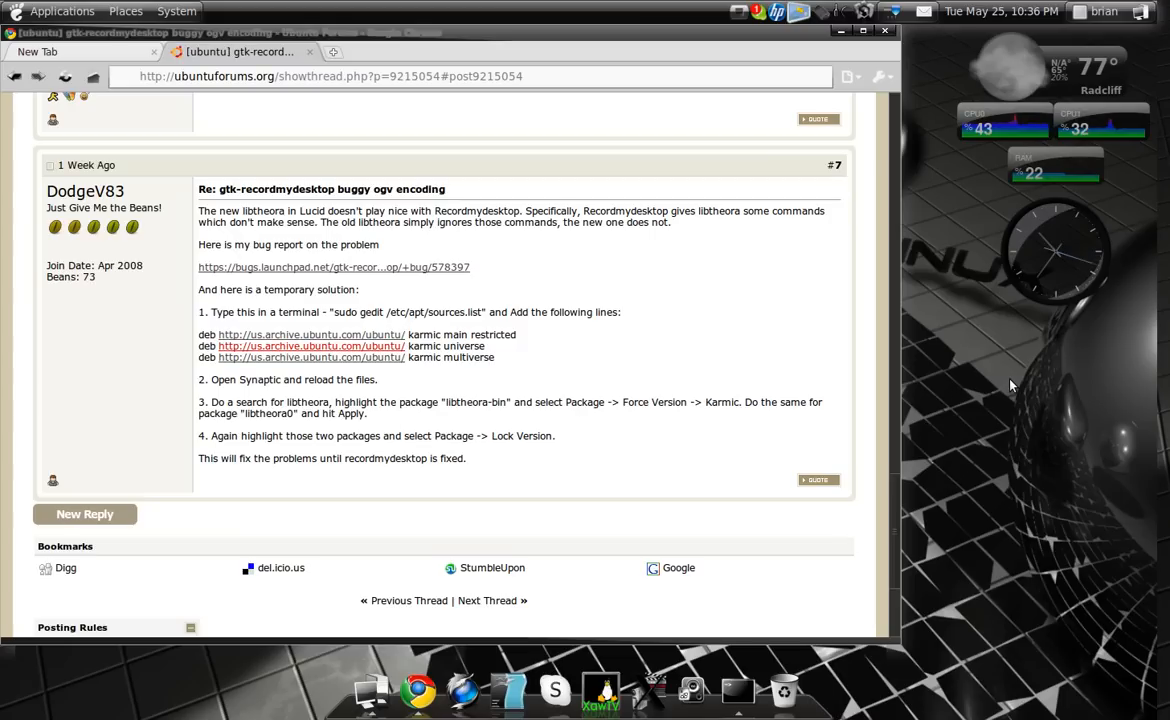
{"action": "mouse_move", "coordinate": [956, 406]}
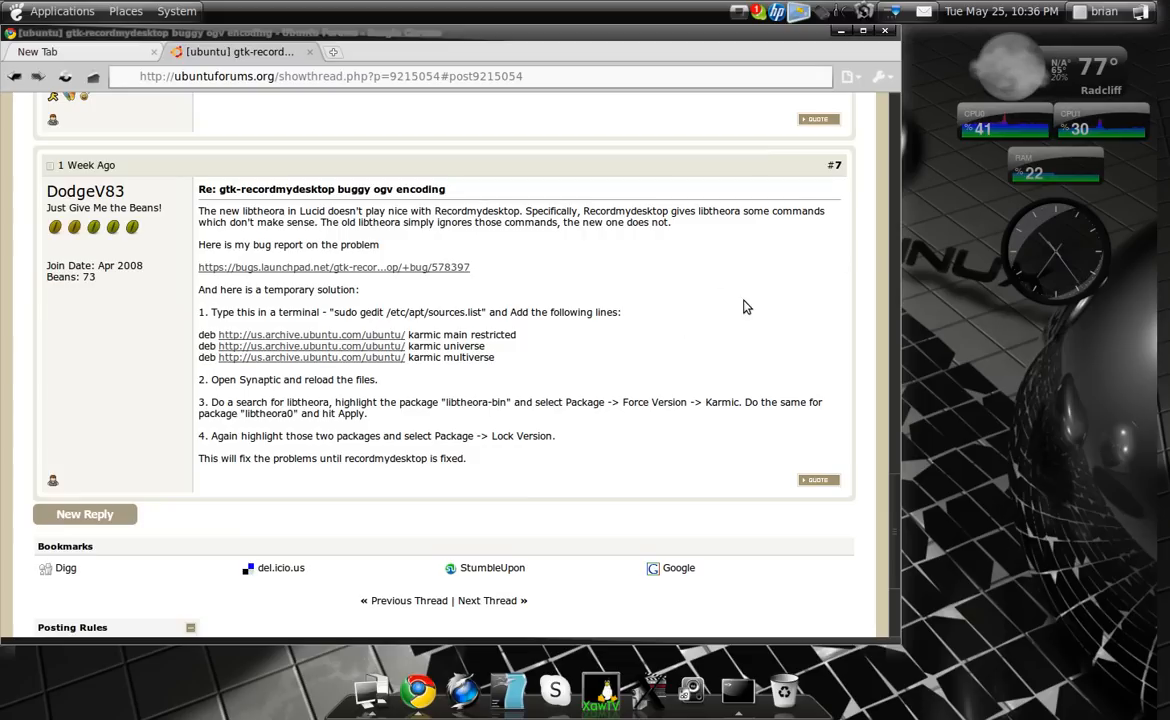
{"action": "mouse_move", "coordinate": [868, 204]}
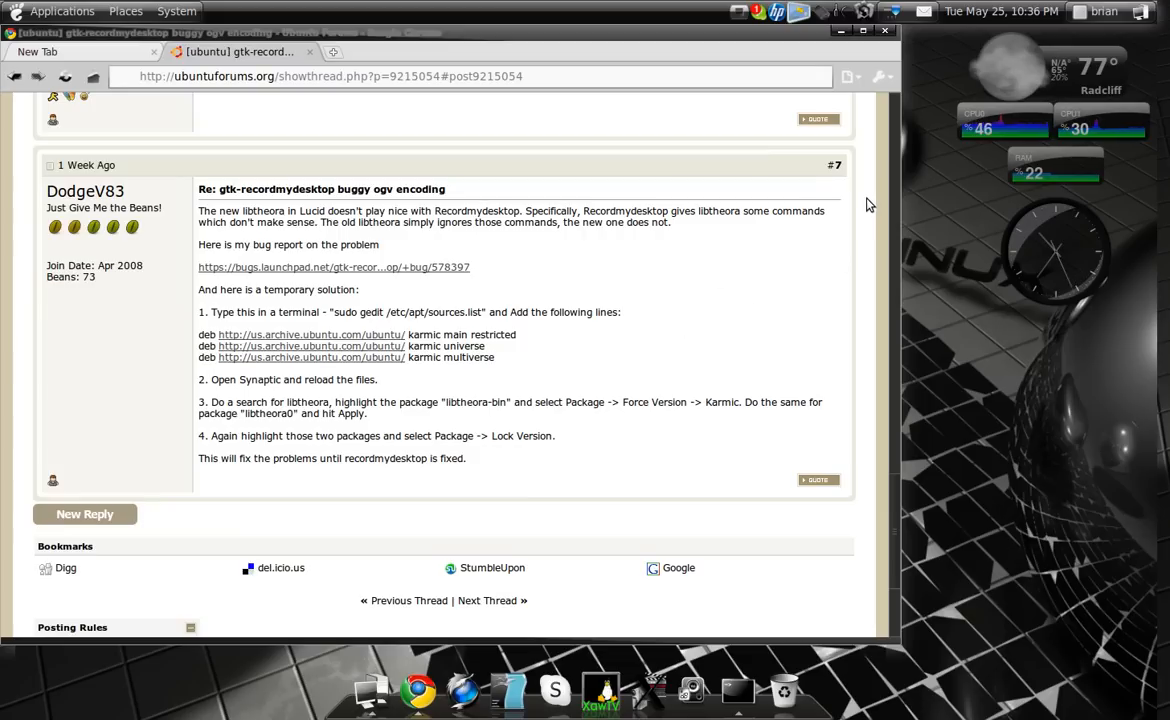